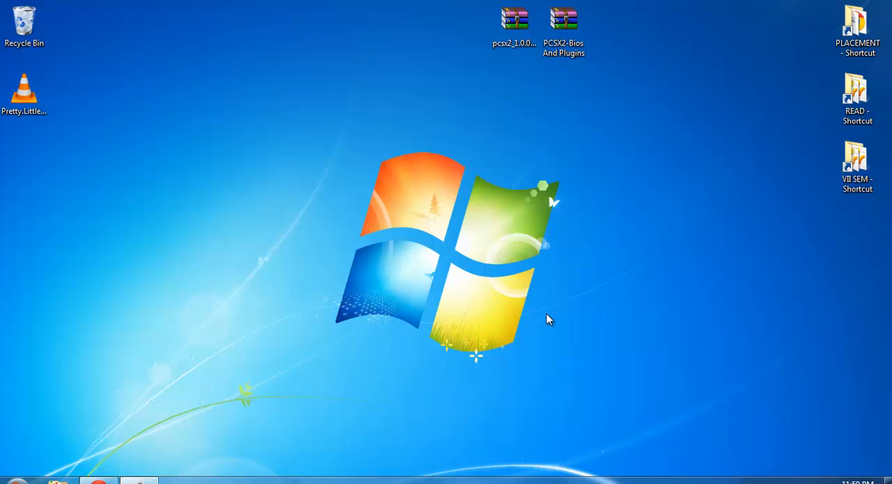
mouse_move(215, 368)
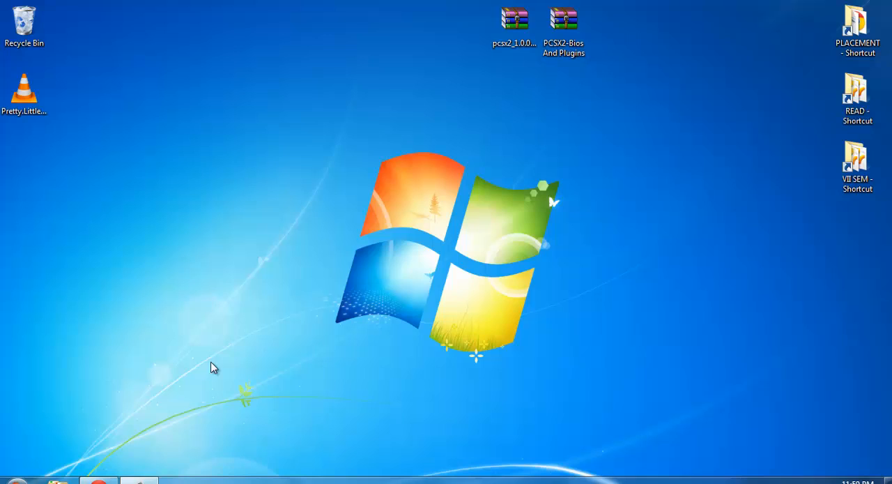
mouse_move(315, 215)
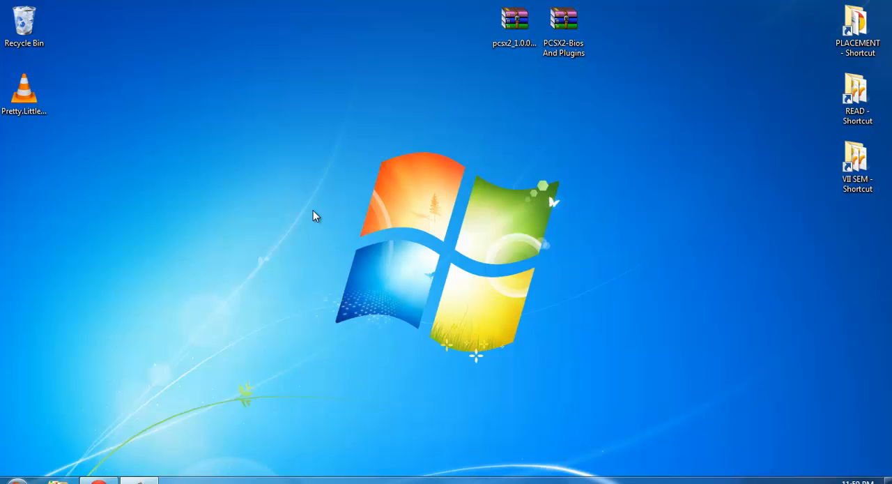
mouse_move(312, 229)
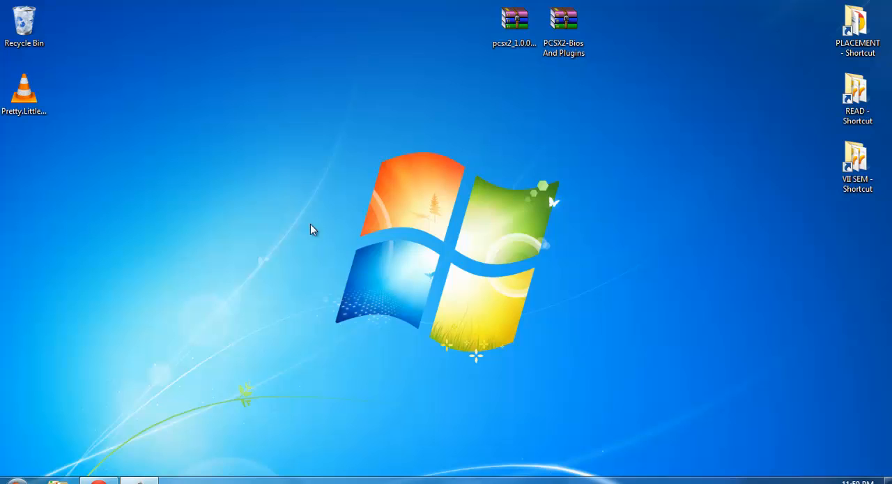
mouse_move(598, 85)
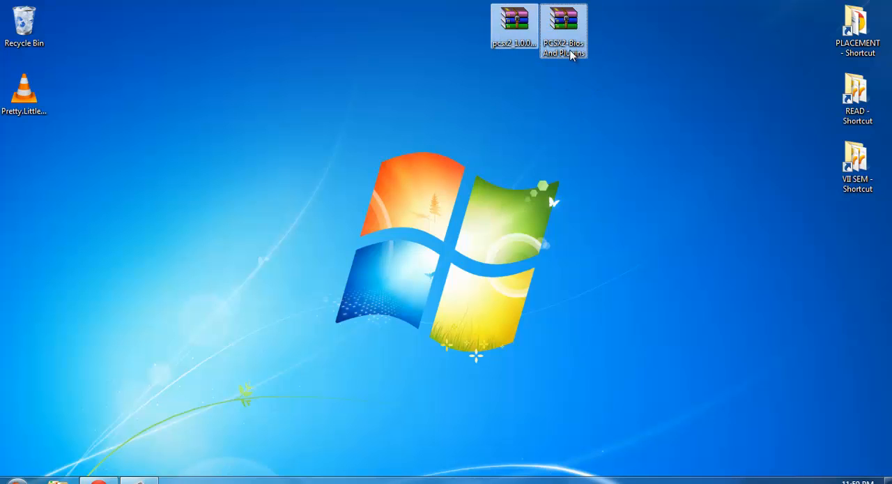
Move the pcsx2_1.0.0 archive to the upper left, apart from the BIOS and plugins archive.
left_click(514, 21)
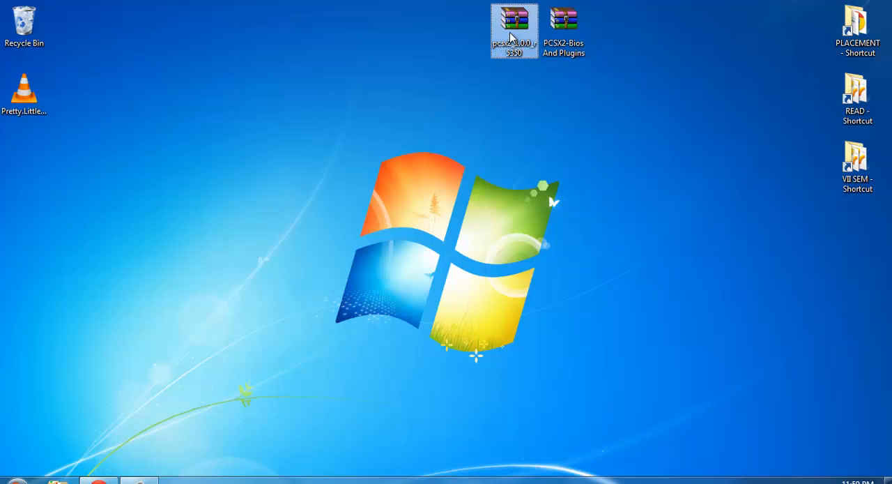
left_click_drag(514, 31, 221, 31)
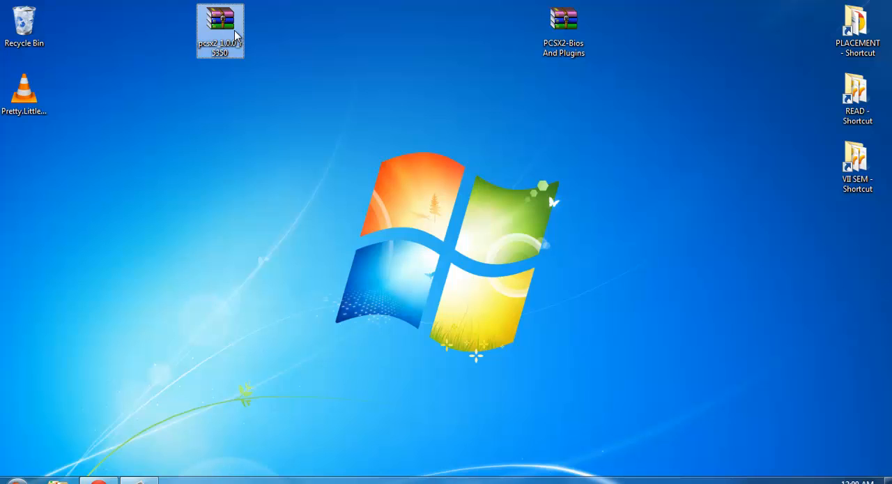
mouse_move(272, 98)
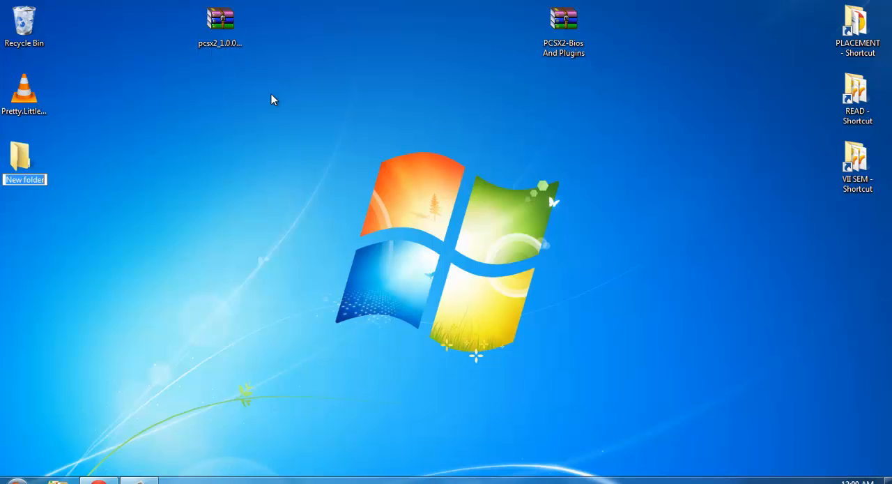
Place the new empty folder up beside the archive icons on the desktop.
left_click_drag(23, 157, 318, 95)
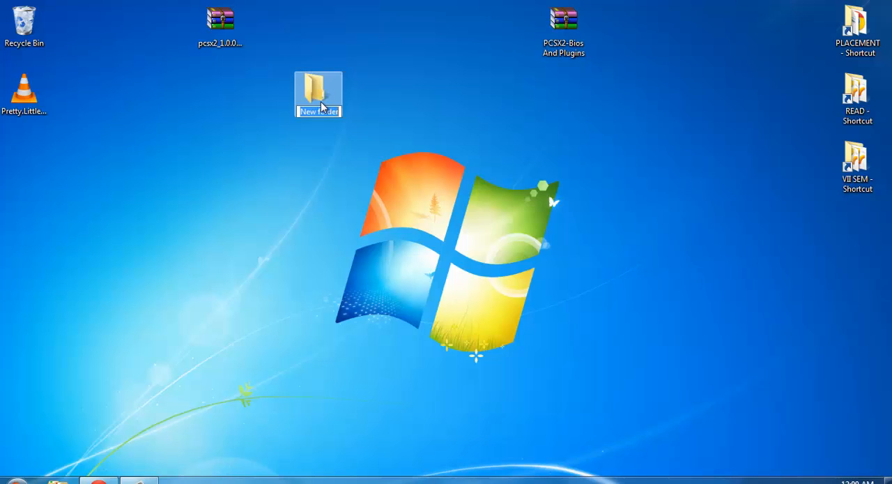
right_click(317, 100)
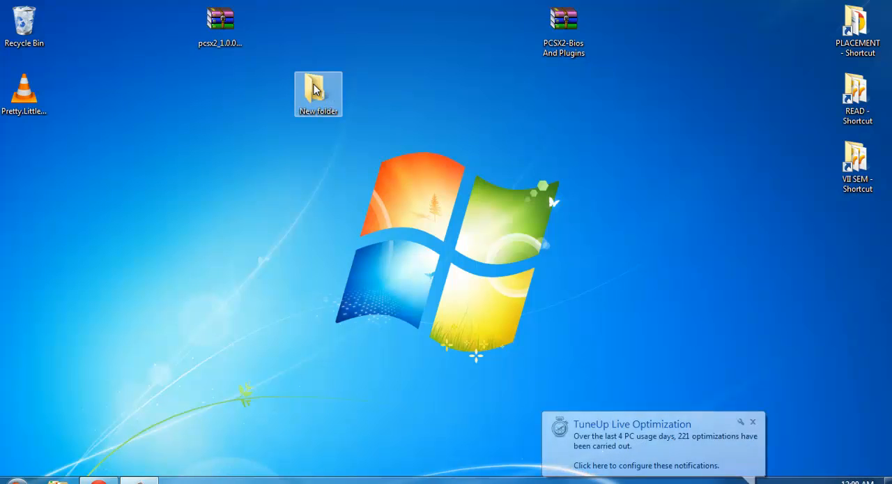
Extract the pcsx2 archive inside New folder, then close the Explorer window.
double_click(318, 95)
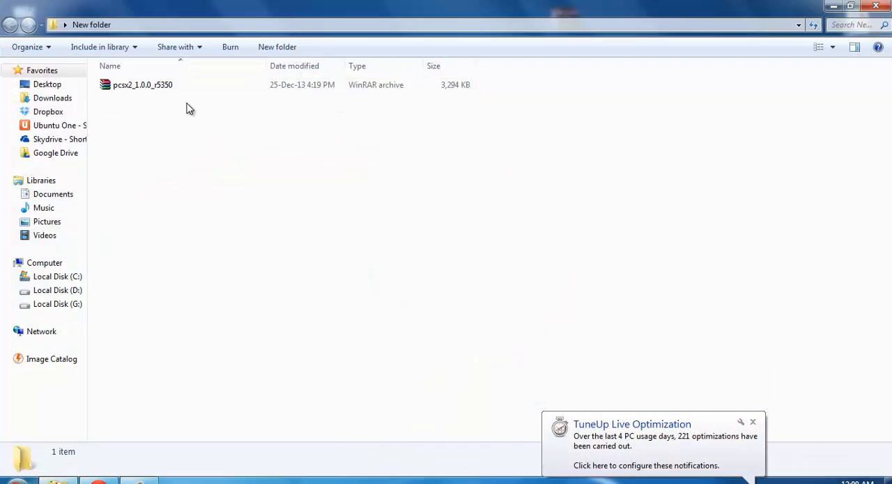
right_click(143, 84)
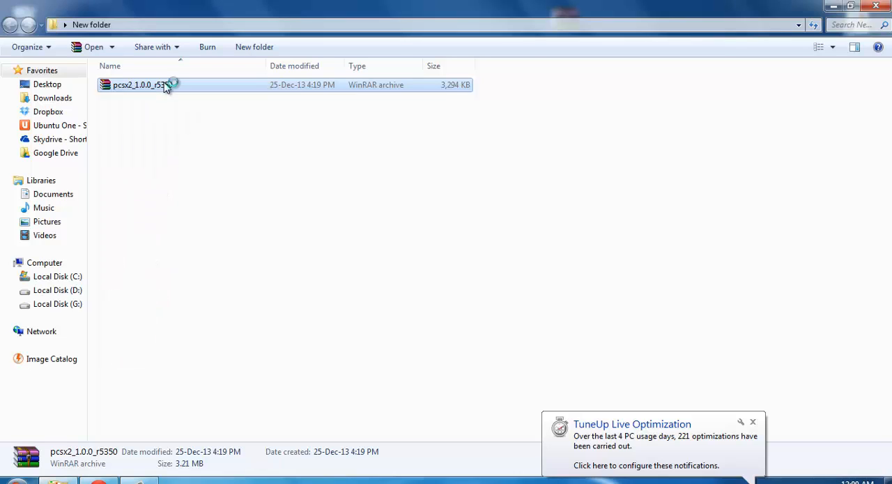
double_click(139, 84)
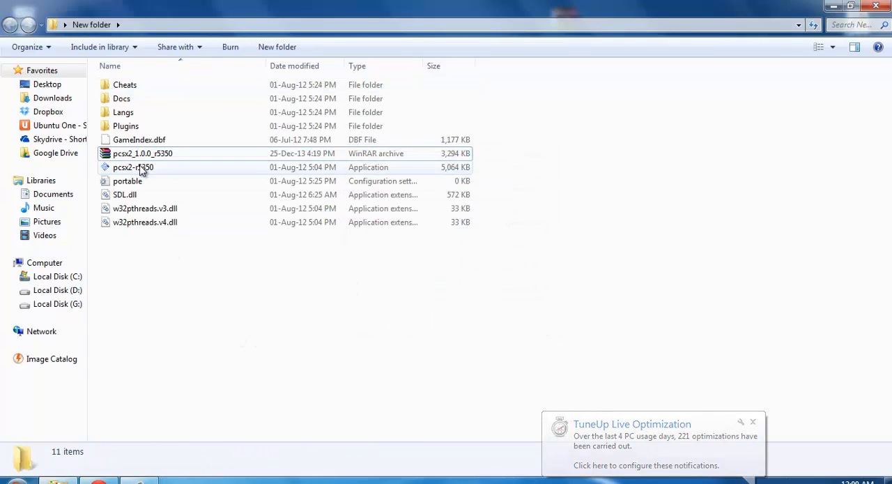
left_click(132, 167)
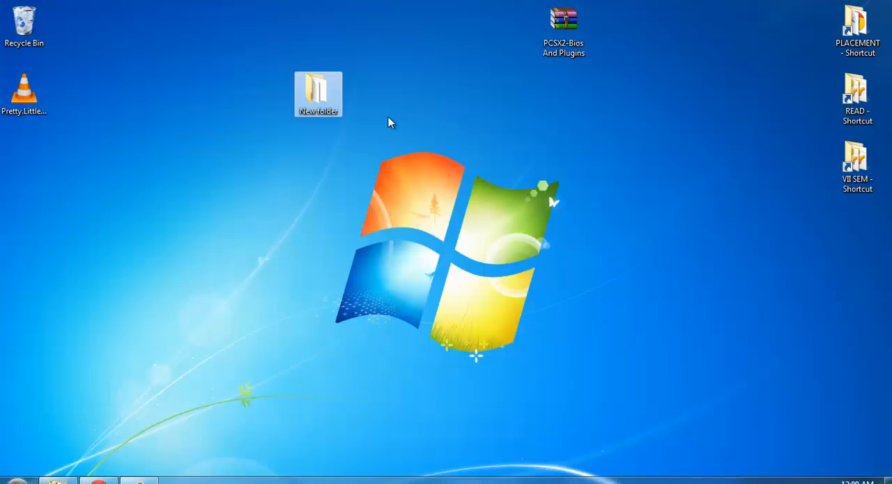
Extract the PCSX2-Bios And Plugins archive beside New folder, producing BIOS and Plugins folders.
left_click_drag(563, 20, 368, 98)
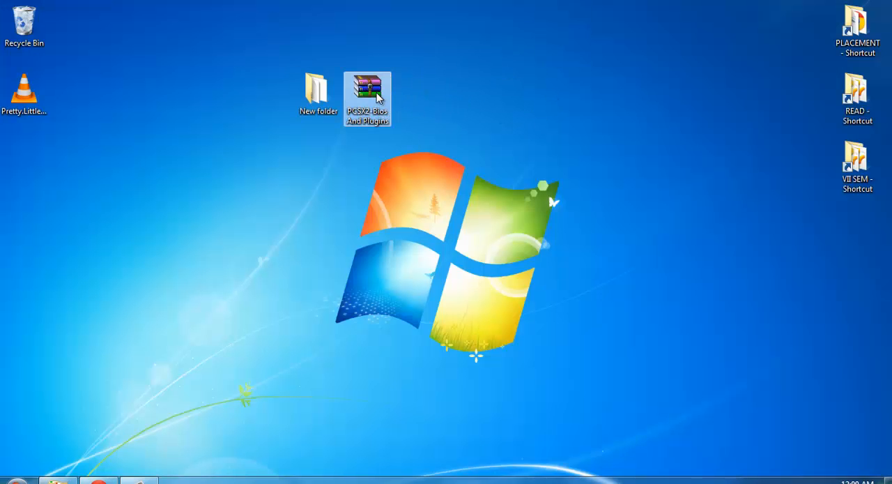
right_click(368, 97)
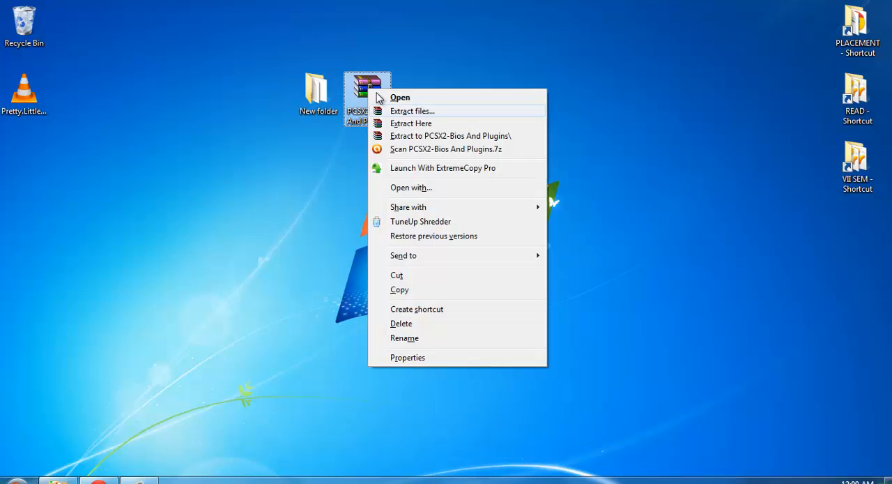
left_click(413, 111)
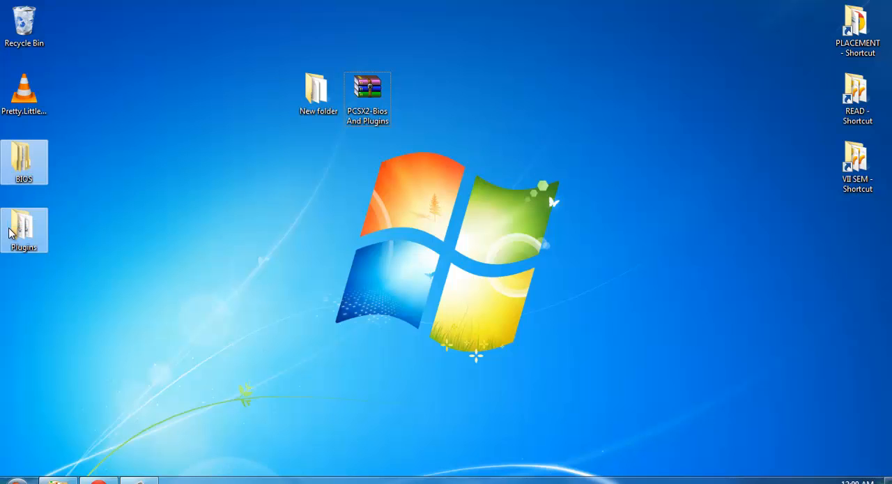
left_click(318, 89)
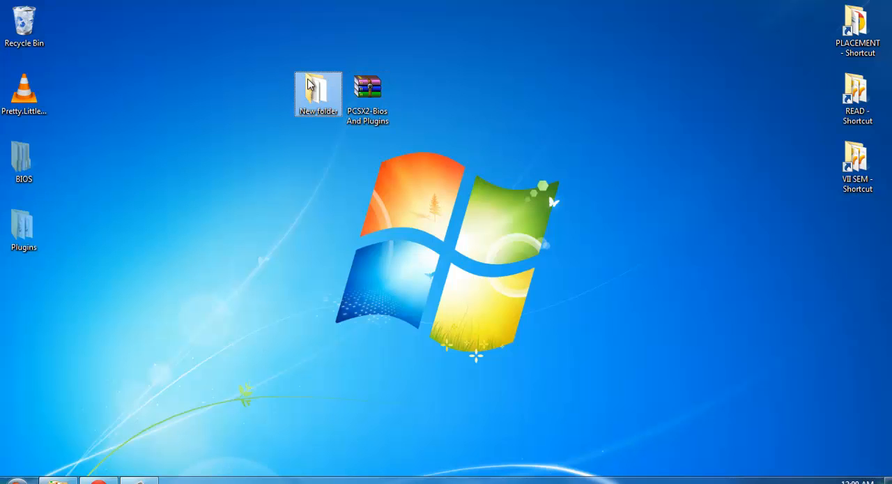
Reopen New folder maximized and create a new empty folder among the PCSX2 files.
double_click(318, 95)
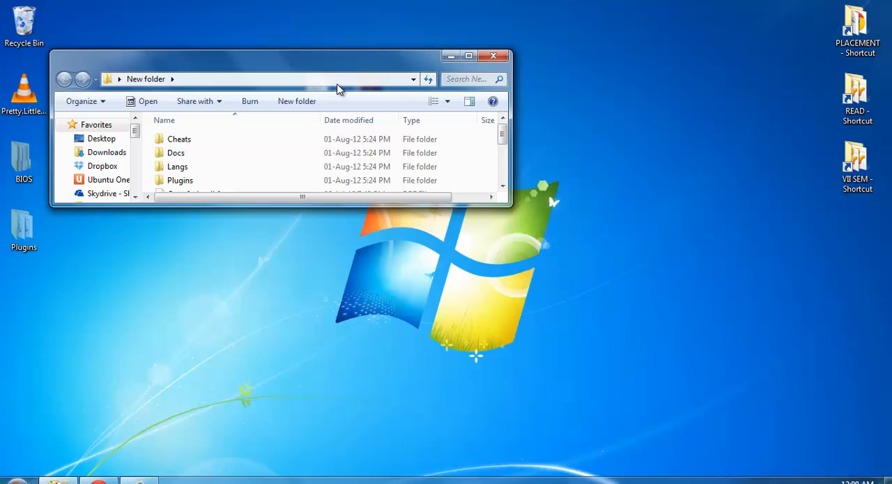
left_click(468, 56)
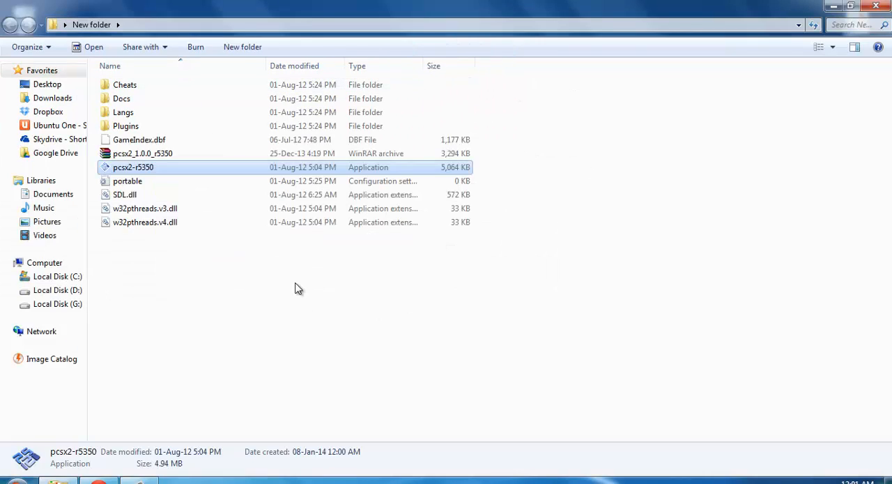
right_click(298, 289)
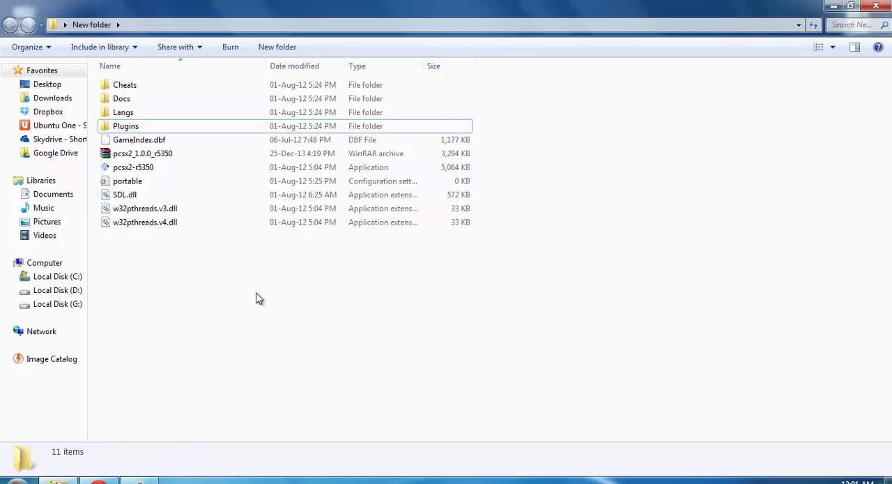
right_click(259, 298)
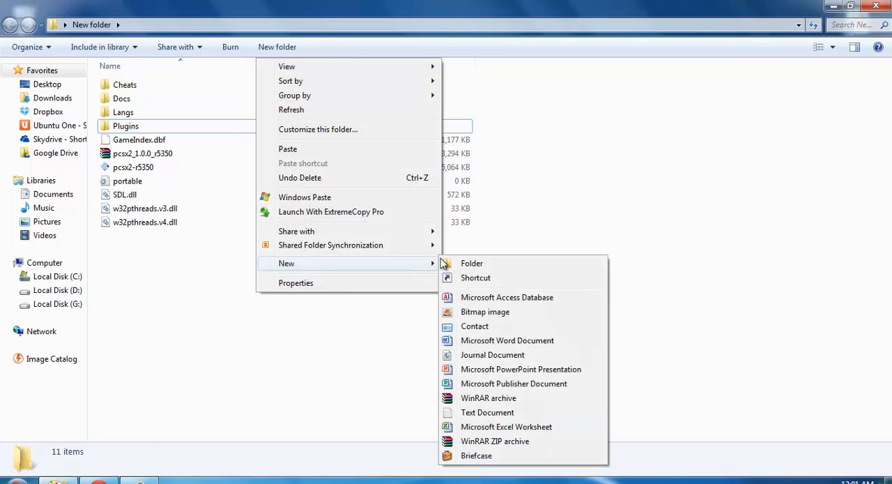
left_click(471, 262)
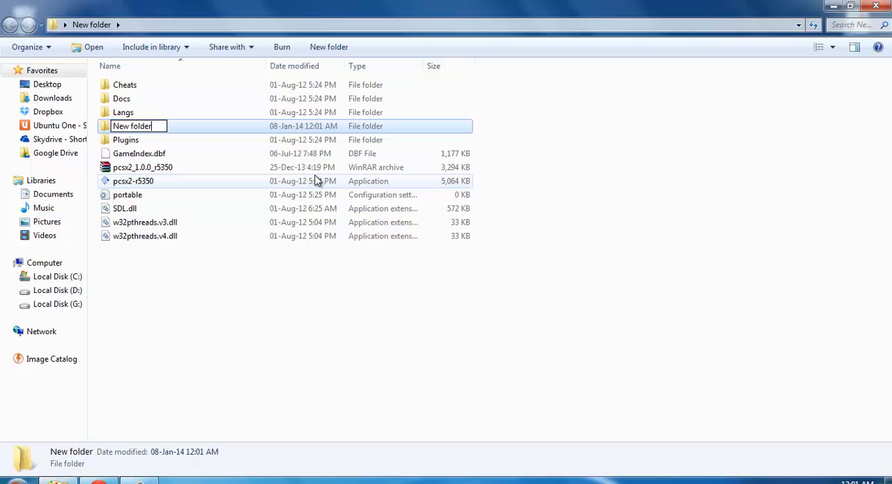
Select the extracted PCSX2 application in the emulator folder.
double_click(131, 127)
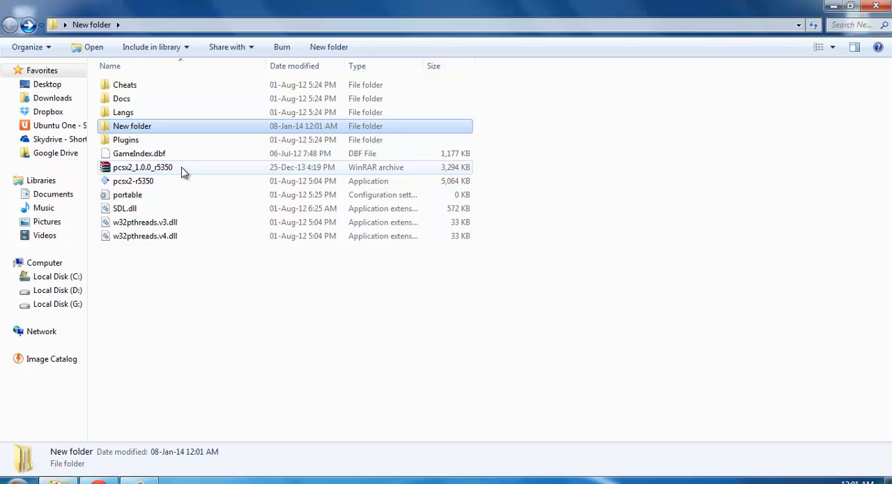
left_click(132, 181)
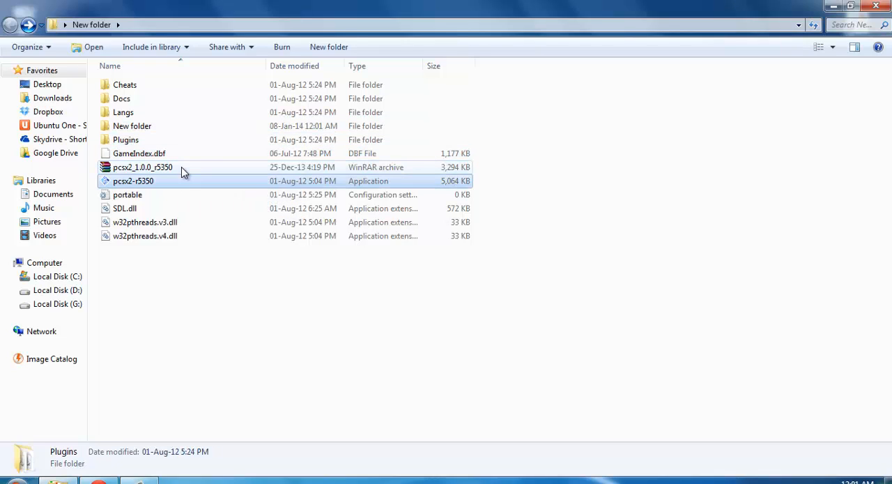
left_click(132, 181)
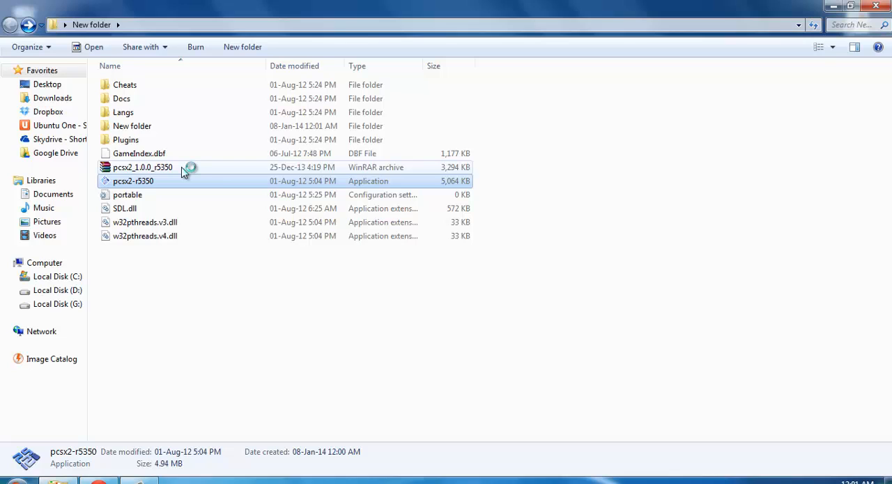
Launch PCSX2, begin first-time setup and disable the default plugins folder.
double_click(132, 181)
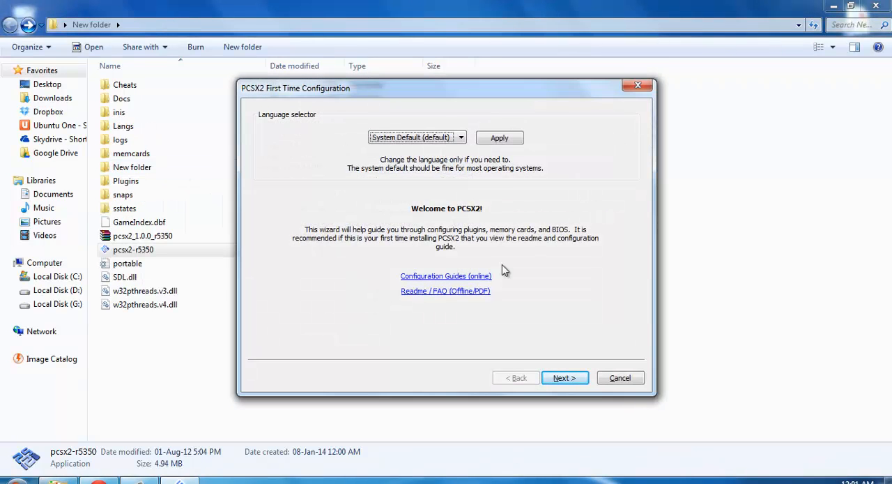
mouse_move(564, 378)
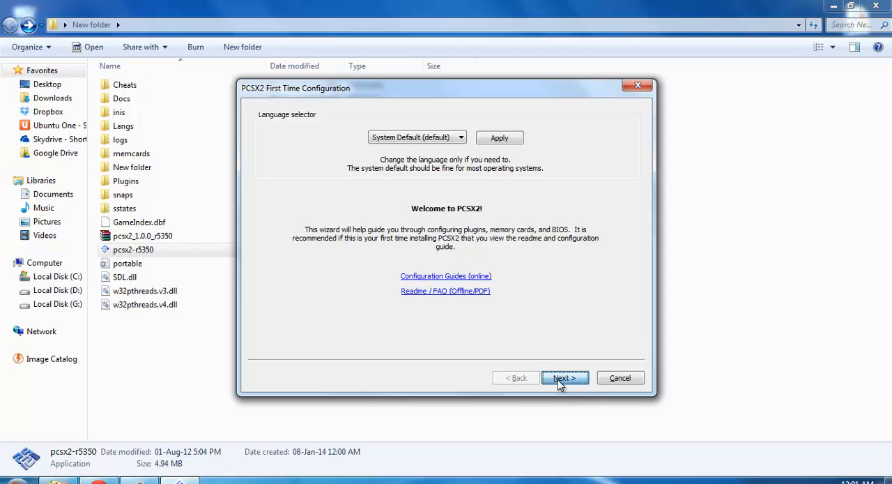
left_click(564, 376)
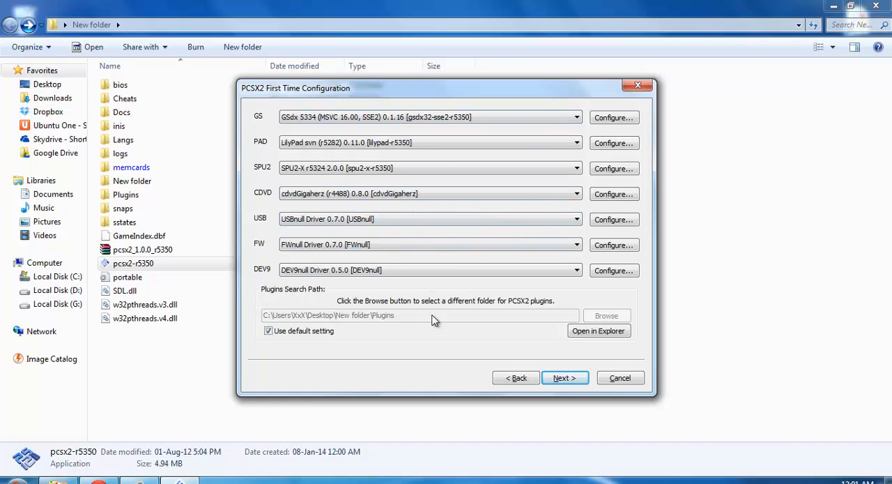
left_click(268, 330)
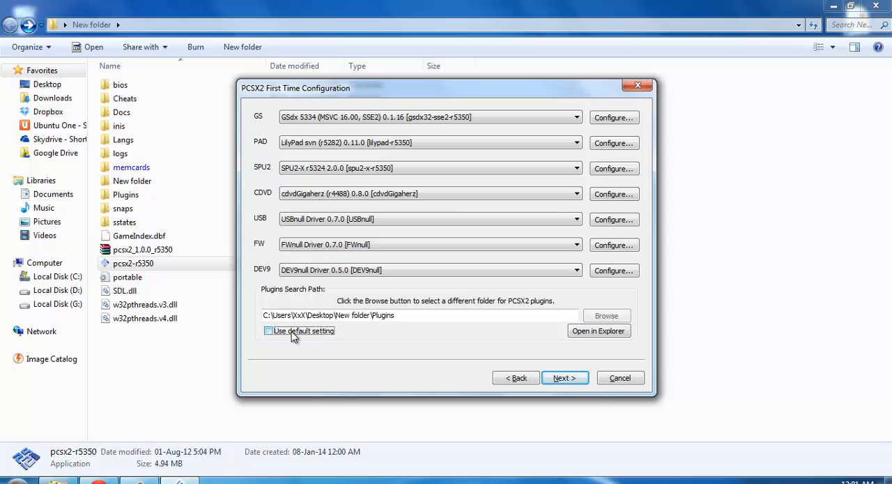
left_click(605, 315)
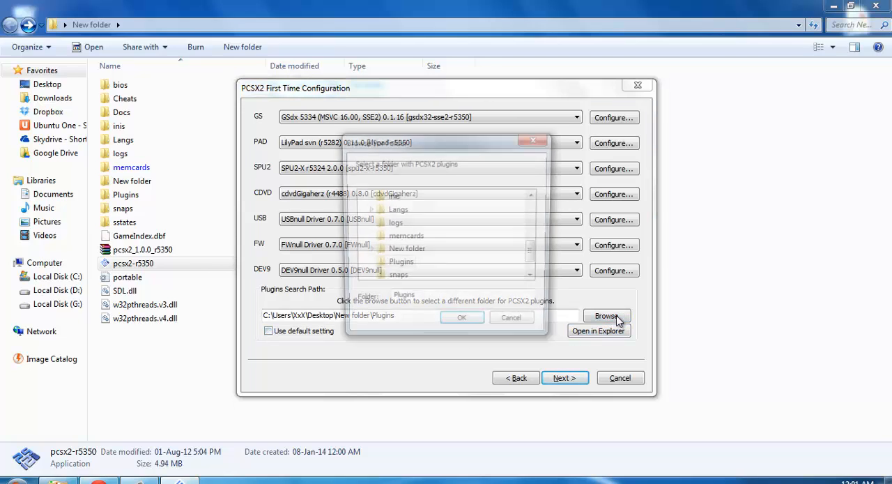
left_click(605, 315)
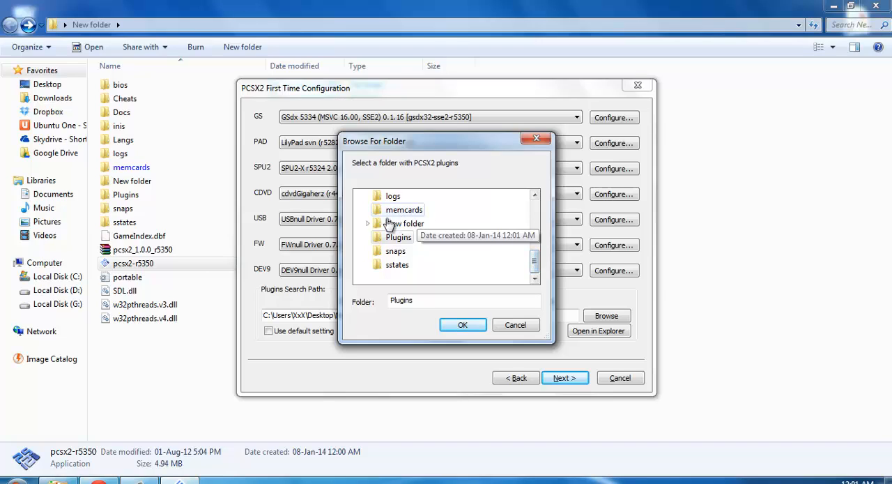
Choose New folder > Plugins as the plugin path and proceed to the BIOS step.
left_click(368, 223)
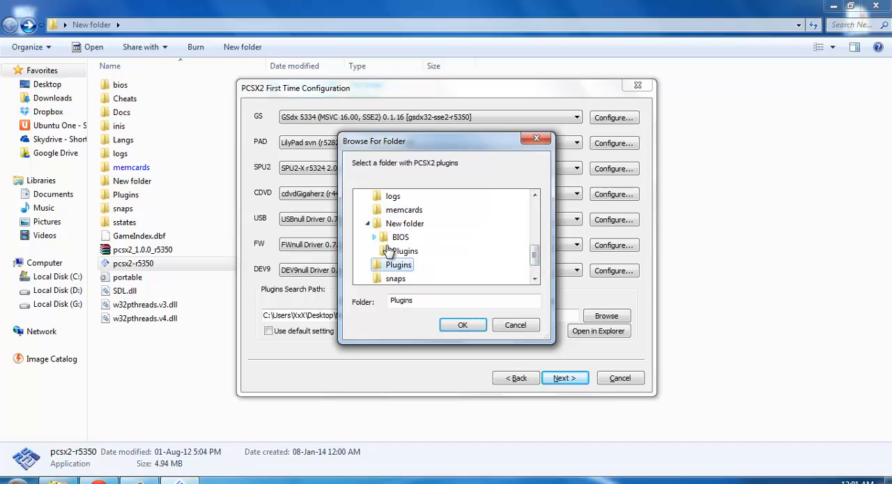
left_click(404, 250)
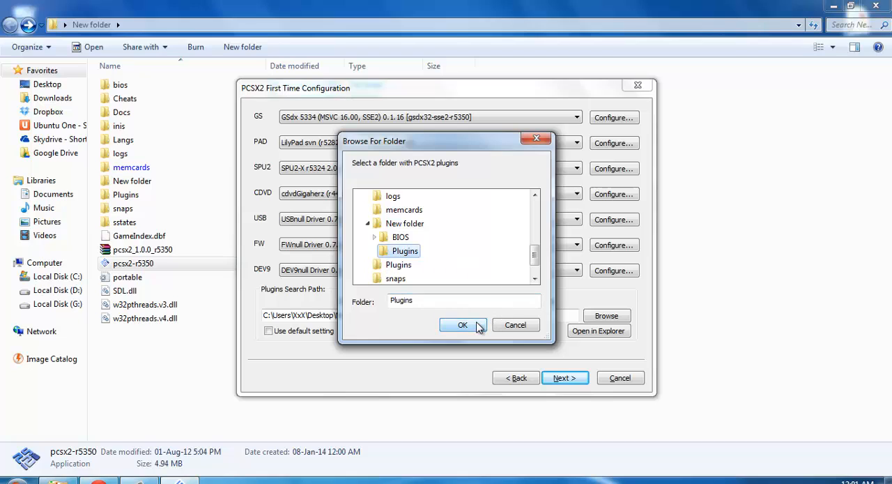
left_click(463, 325)
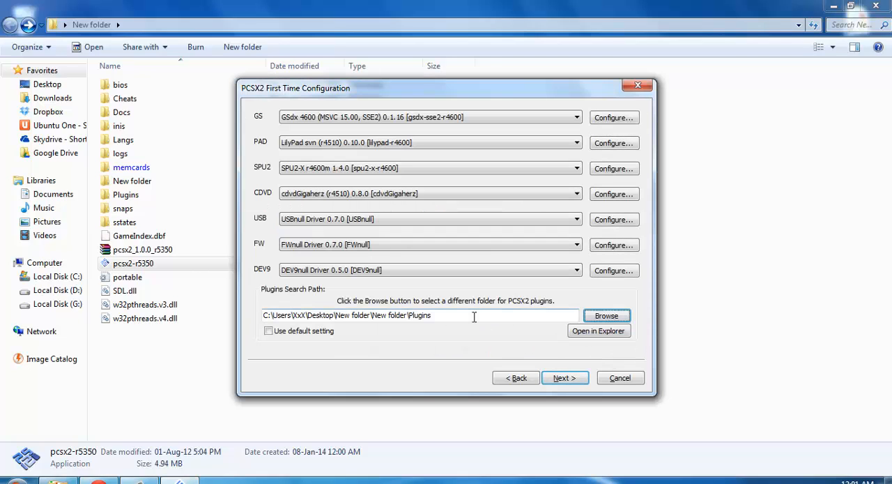
left_click(563, 376)
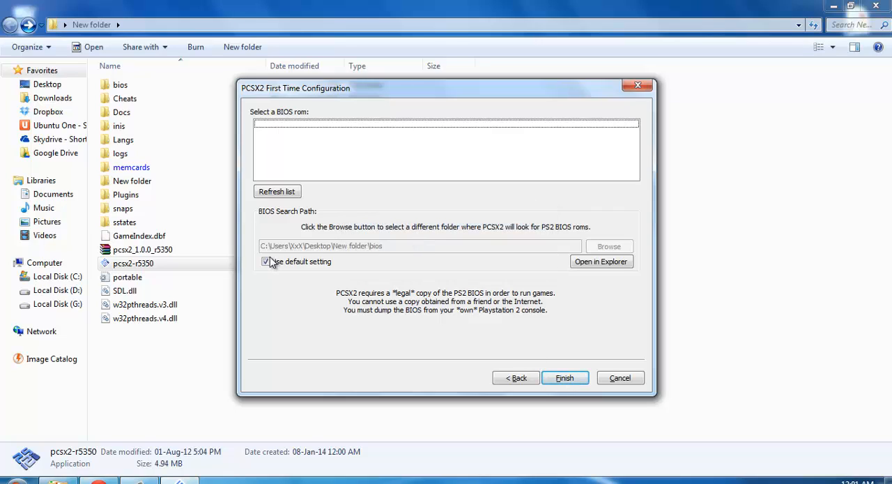
Set the BIOS path to New folder > BIOS > bios, pick the USA v02.00 rom and finish setup.
left_click(265, 262)
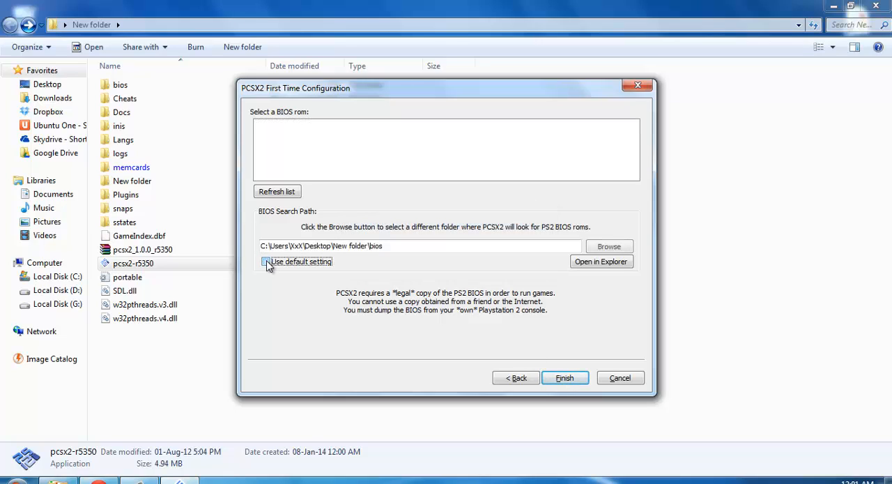
left_click(607, 245)
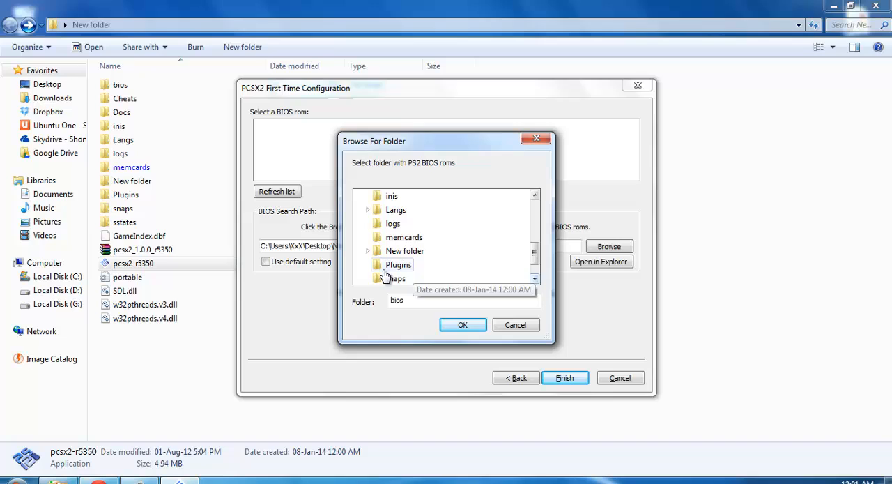
left_click(368, 251)
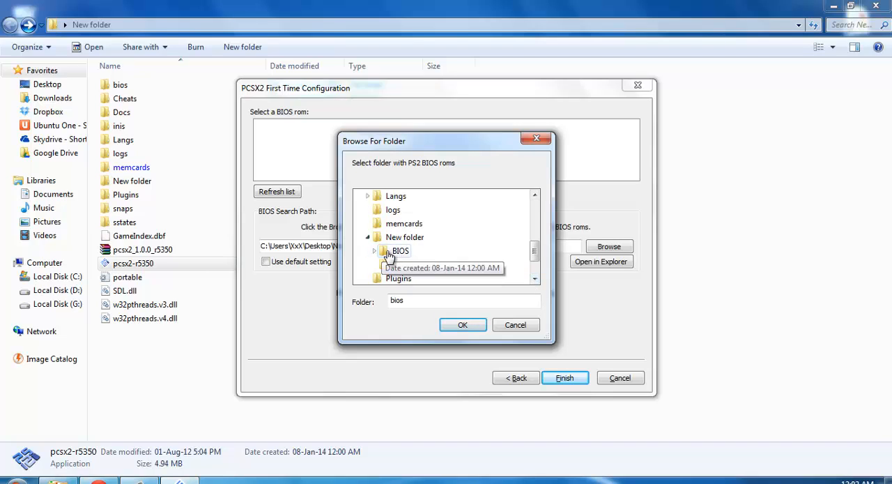
left_click(373, 250)
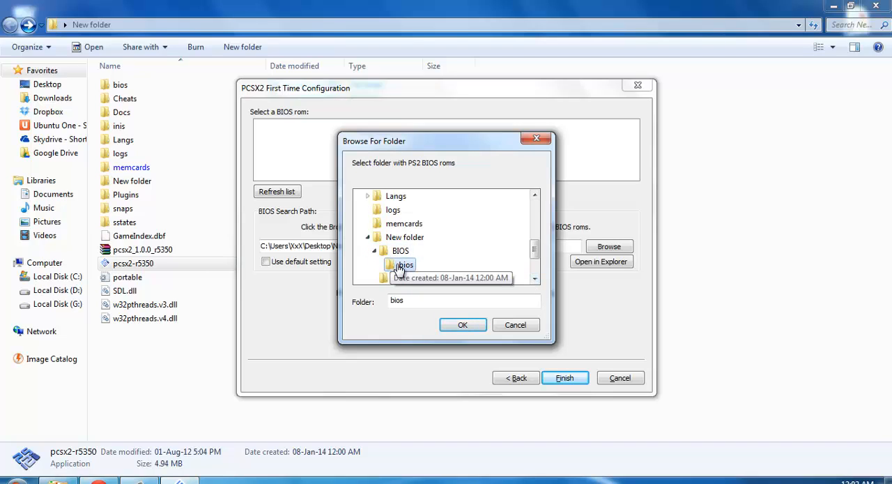
left_click(463, 325)
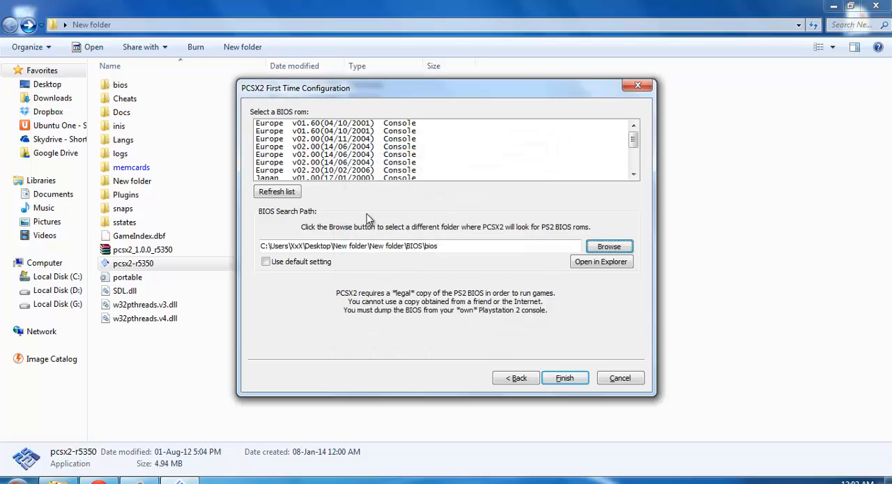
scroll("down", 3)
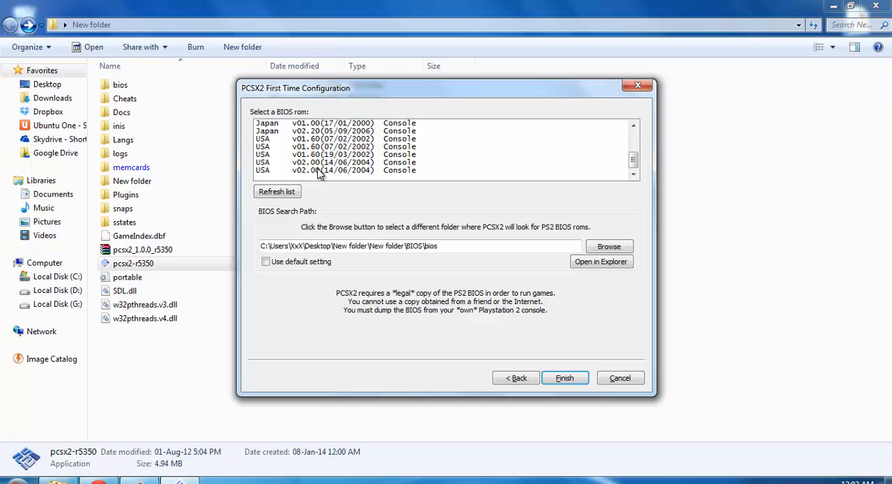
left_click(564, 376)
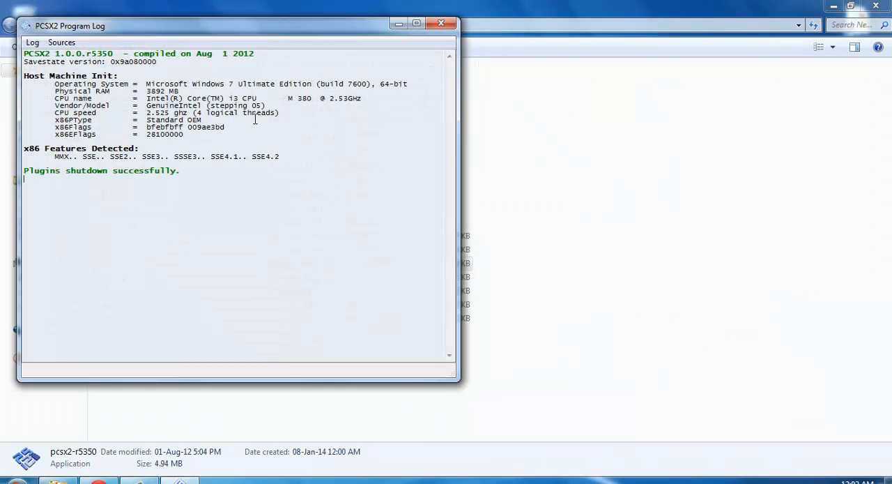
From the CDVD menu's Iso Selector, start browsing for an ISO outside recent history.
double_click(132, 262)
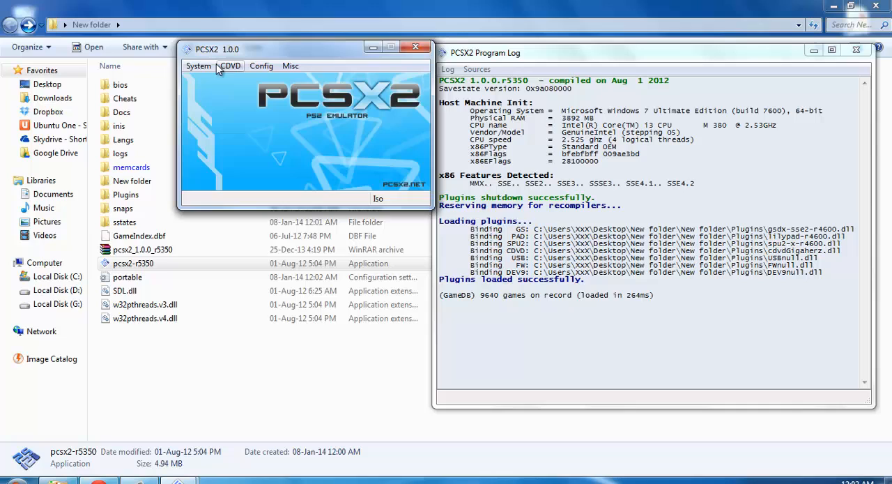
left_click(231, 65)
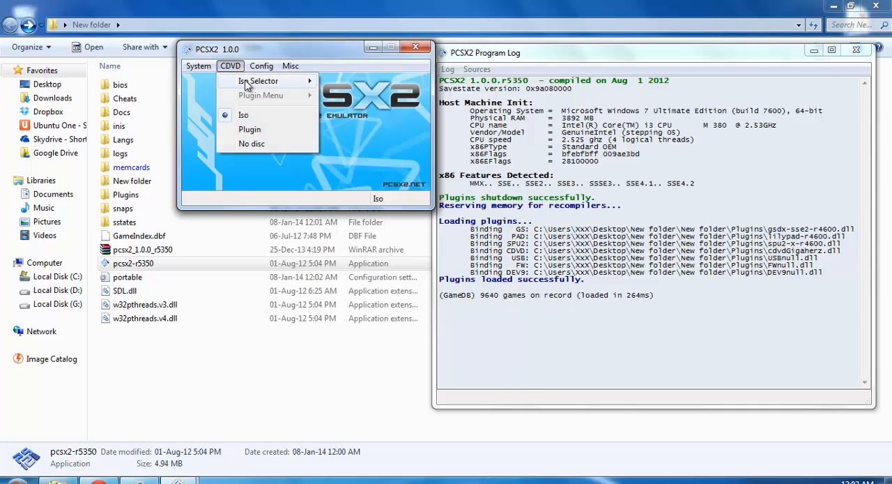
mouse_move(258, 81)
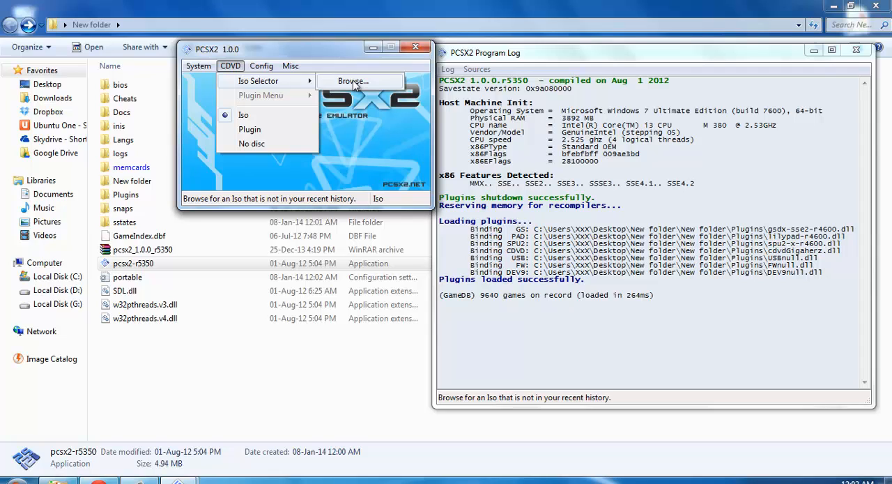
left_click(354, 80)
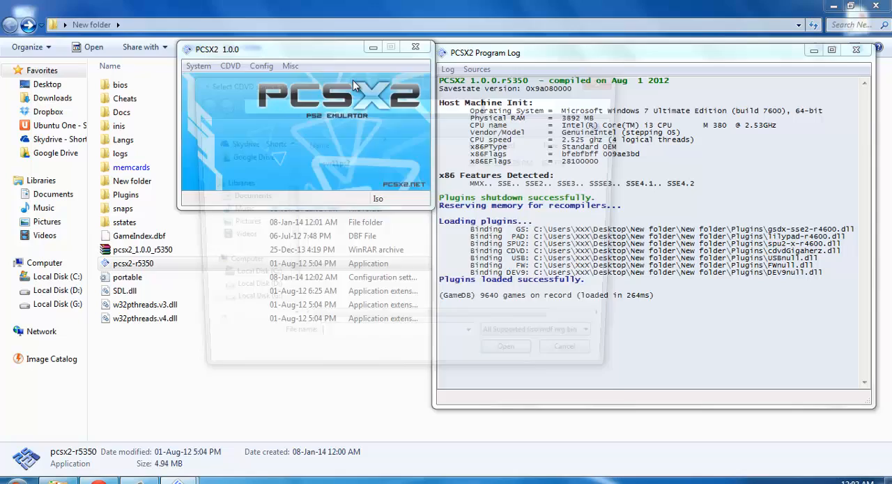
Select the svr11ps2 SmackDown vs RAW 2011 image and load it as the ISO source.
left_click(230, 65)
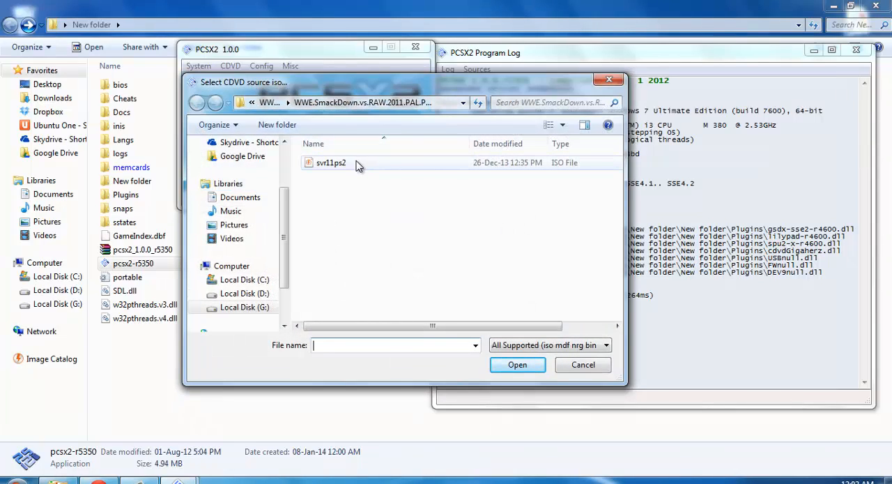
left_click(331, 162)
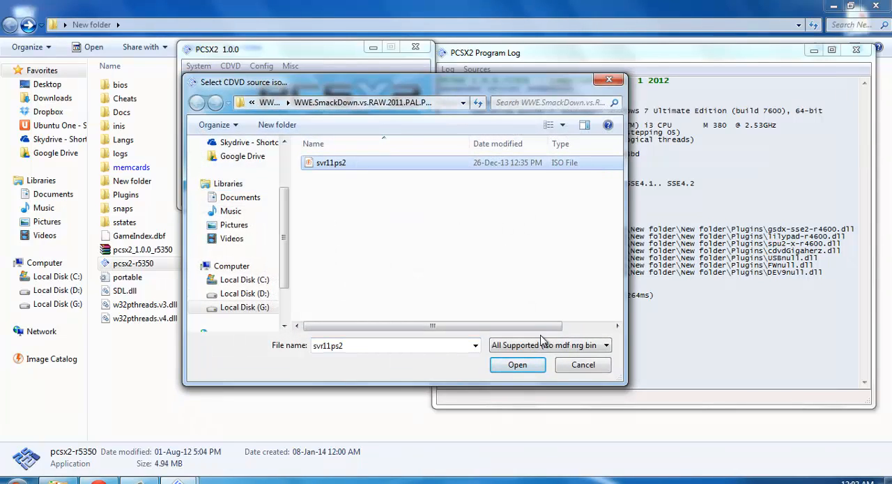
mouse_move(518, 365)
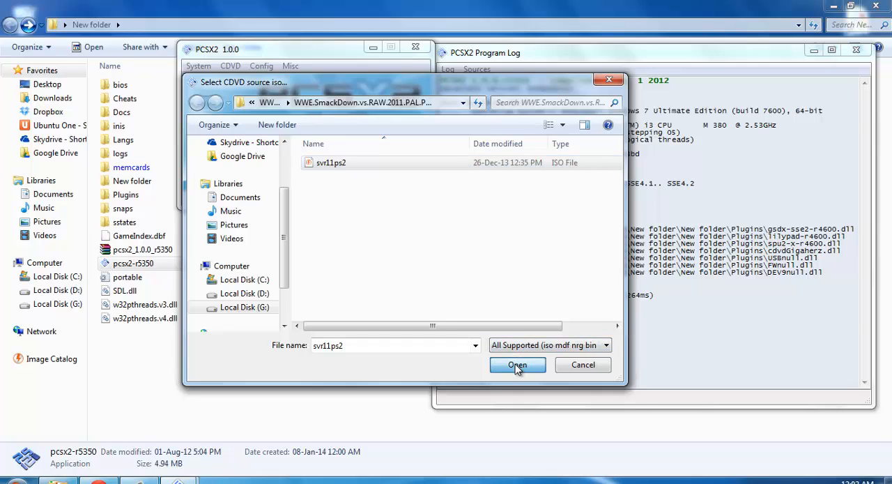
left_click(517, 365)
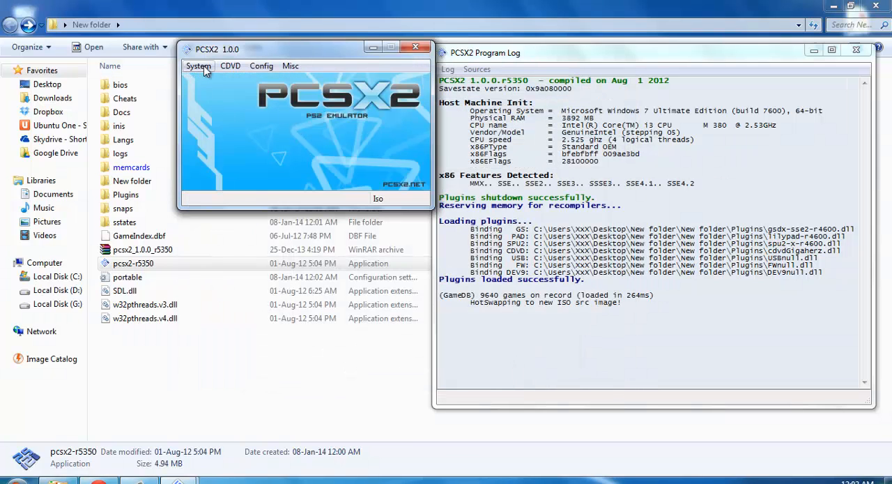
Boot the loaded WWE ISO via System > Boot CDVD (fast).
left_click(198, 66)
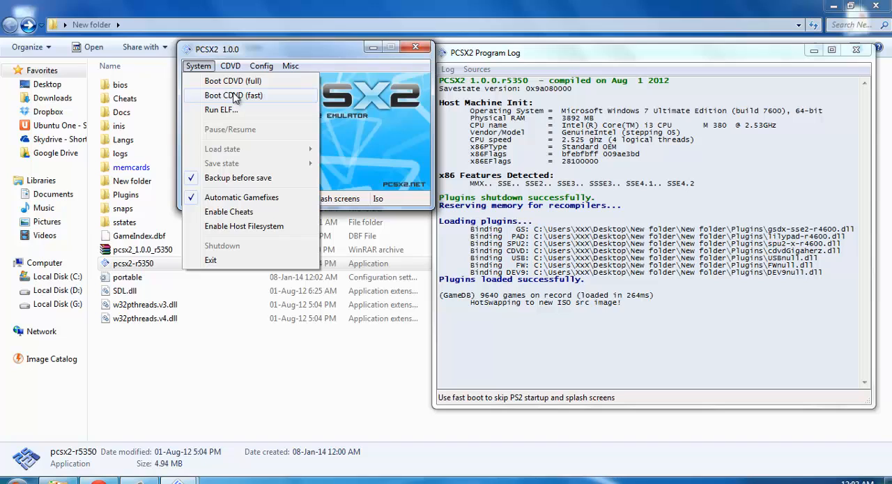
mouse_move(232, 80)
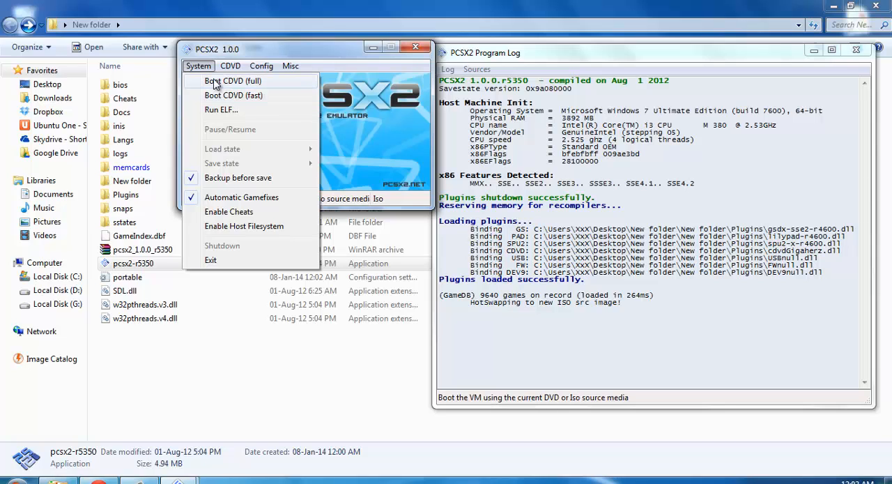
mouse_move(256, 95)
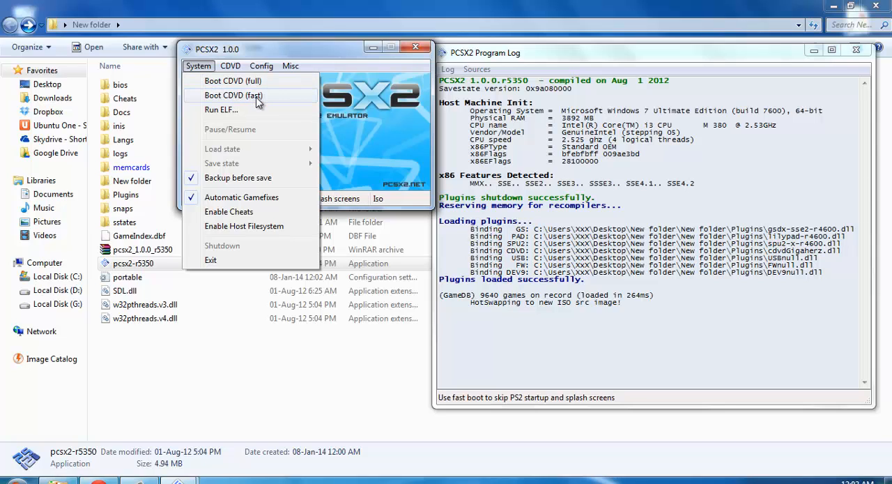
left_click(233, 95)
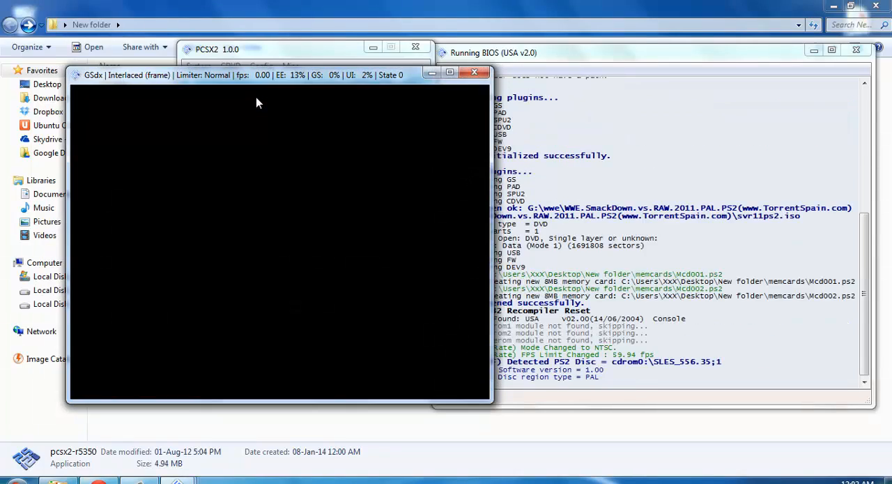